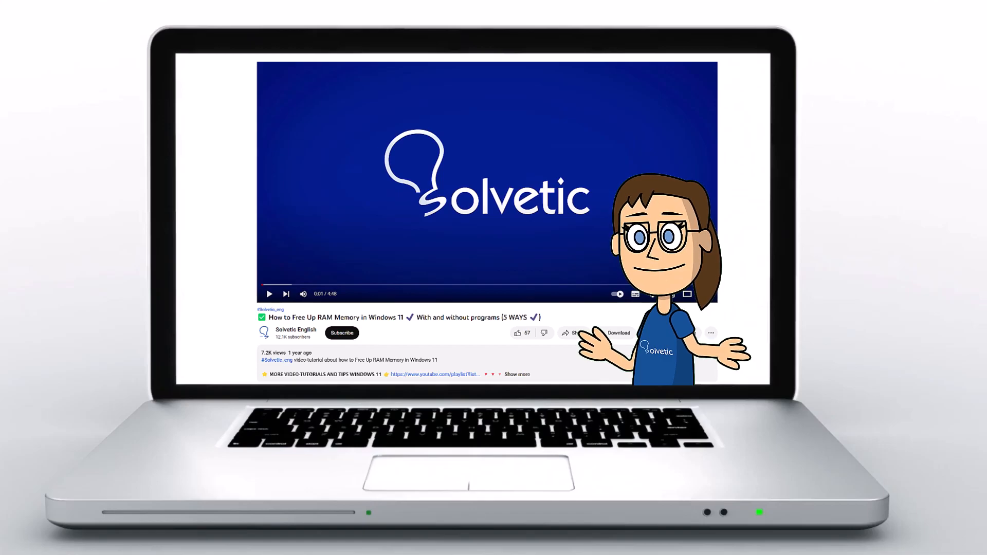
Turn on Wrap text for cell A1 through Format Cells' Alignment settings so the sentence wraps
click(518, 374)
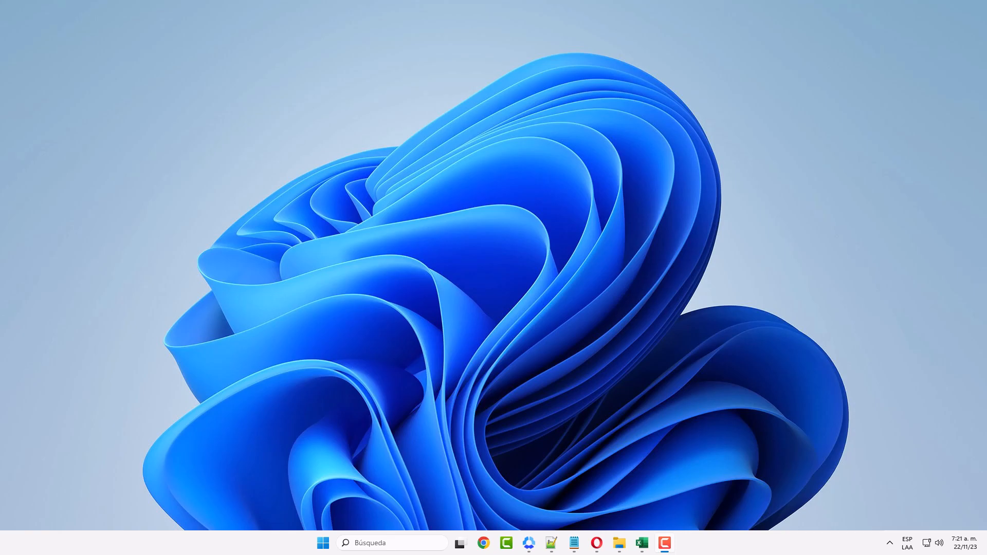
click(643, 543)
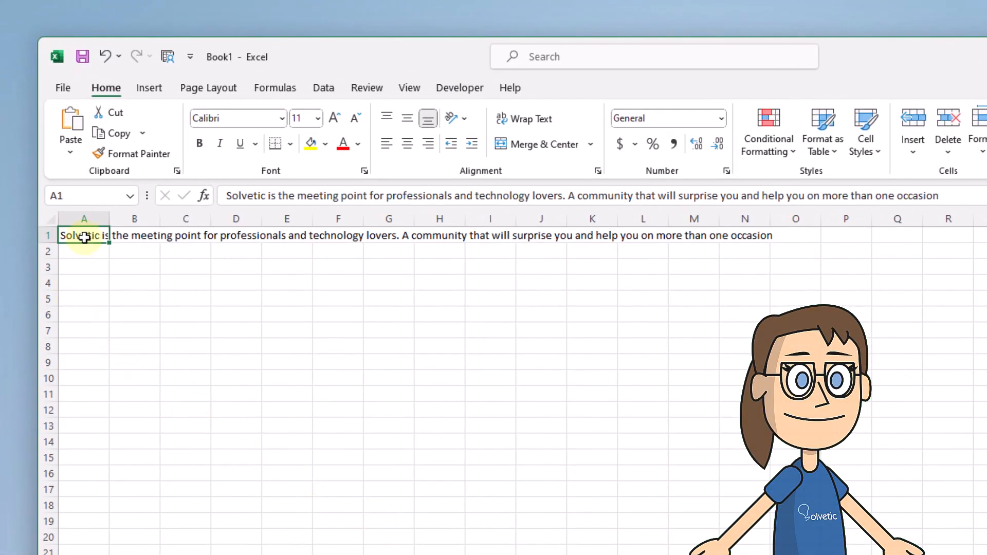
right_click(84, 234)
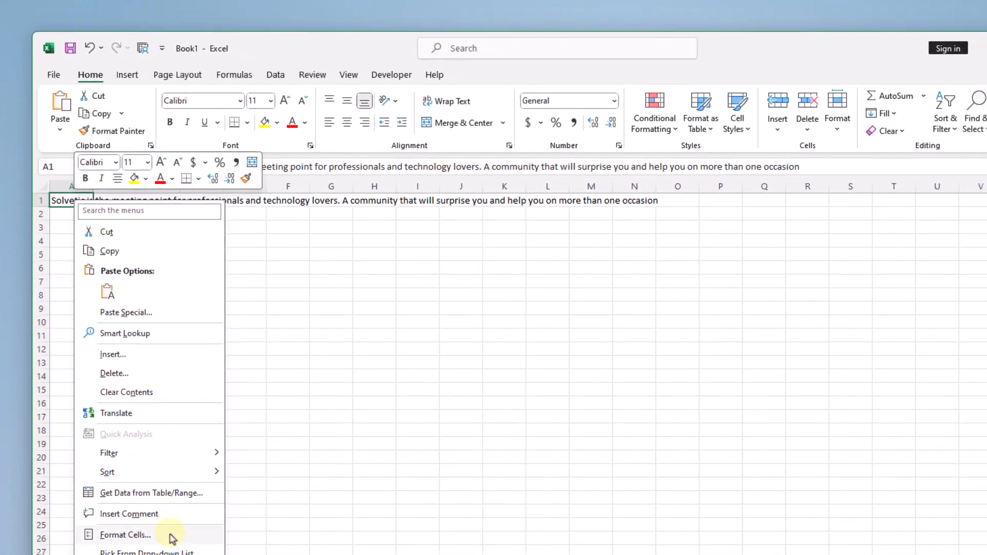
click(125, 534)
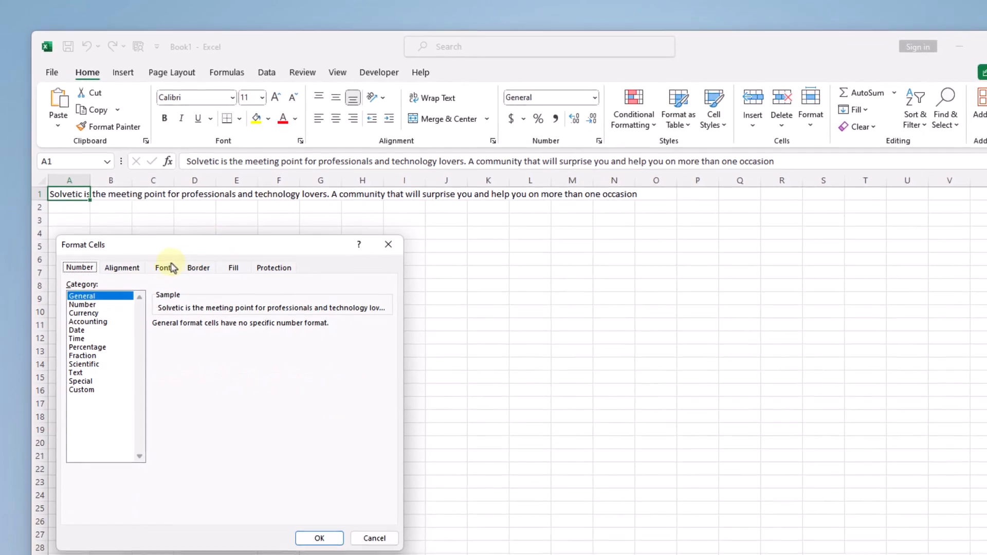
click(121, 267)
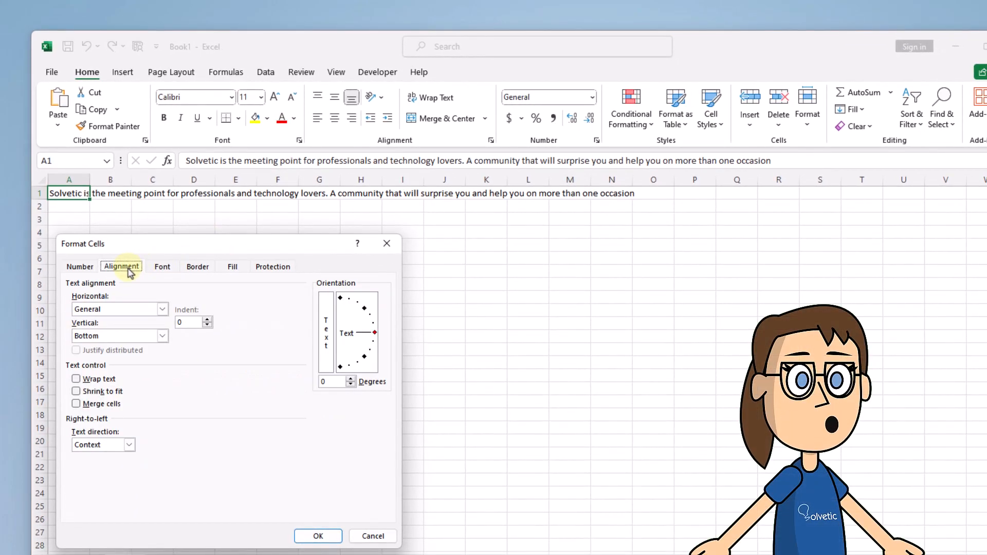
click(75, 379)
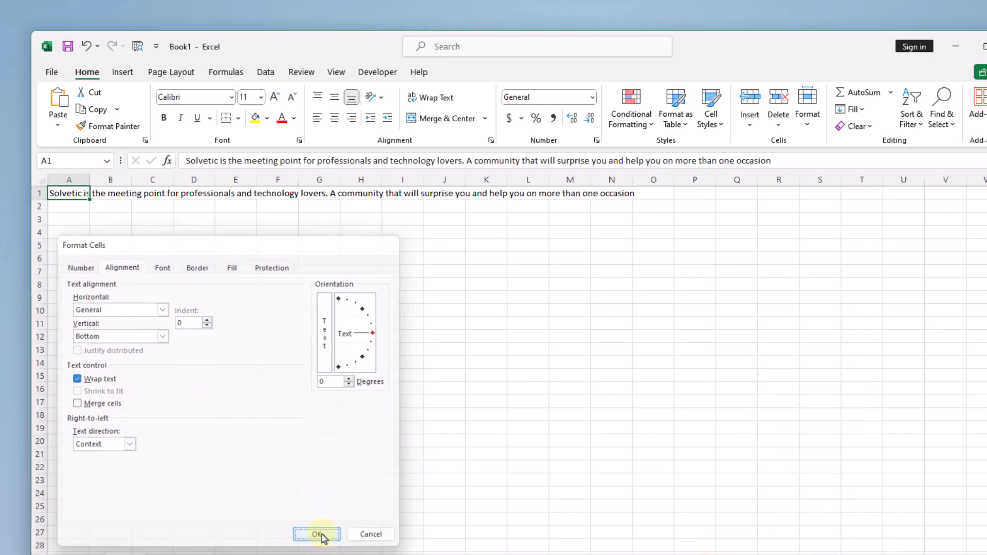
click(317, 534)
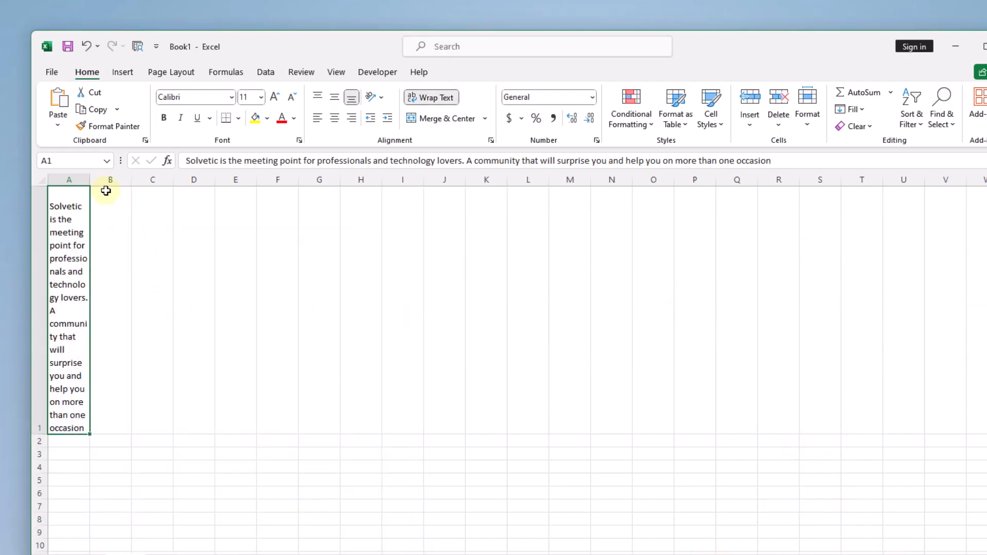
Widen column A a little by dragging its header border
drag(90, 179, 106, 178)
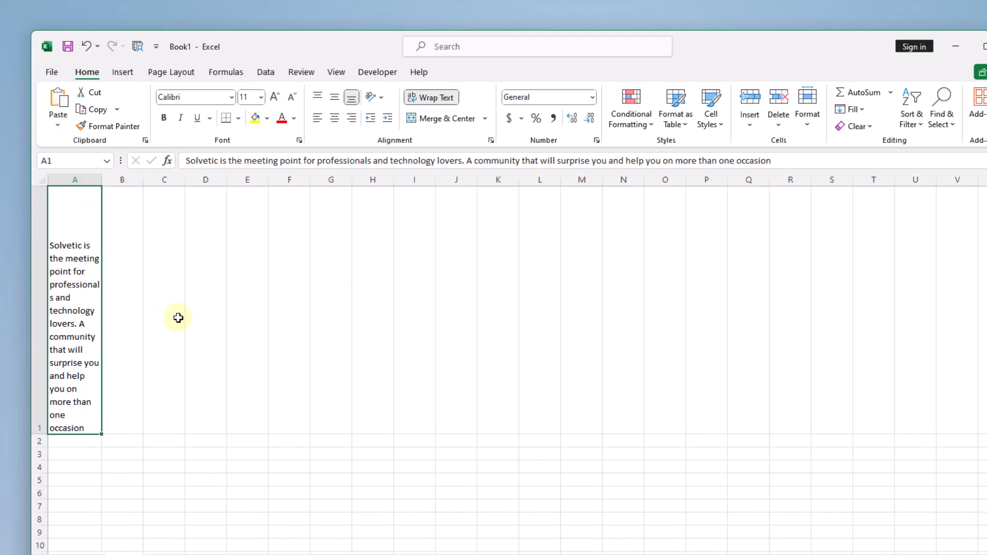
click(361, 479)
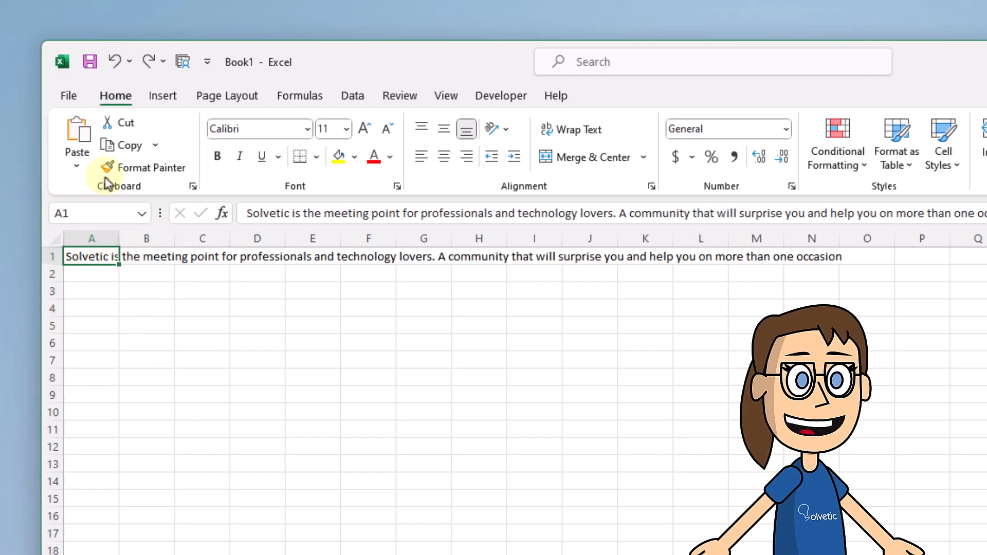
mouse_move(535, 125)
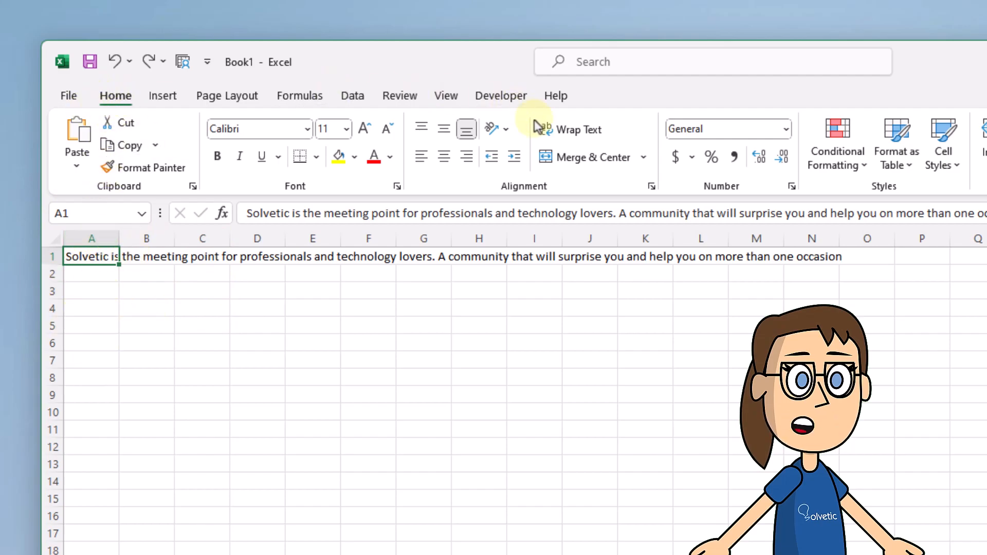
mouse_move(575, 130)
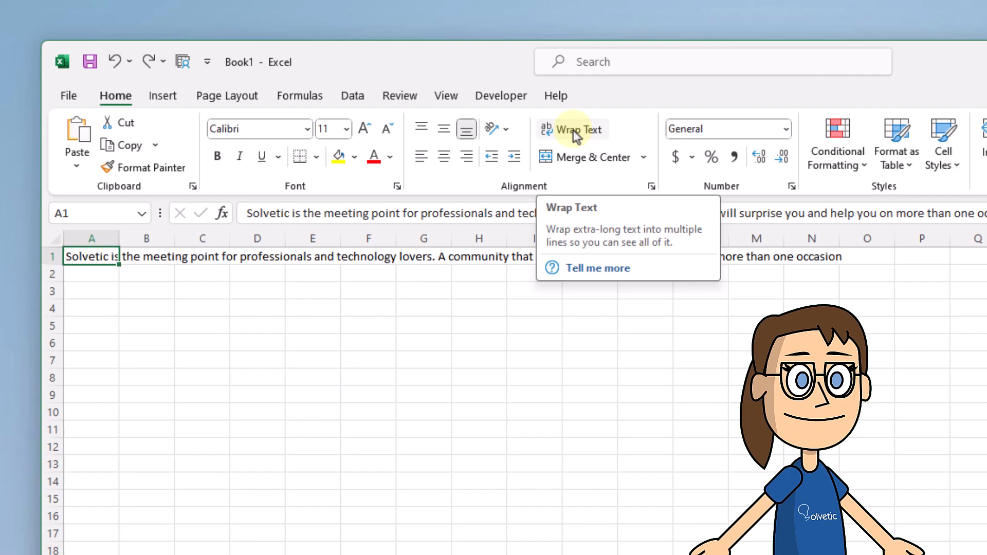
Wrap A1's sentence onto multiple lines with the Home ribbon's Wrap Text command
click(572, 129)
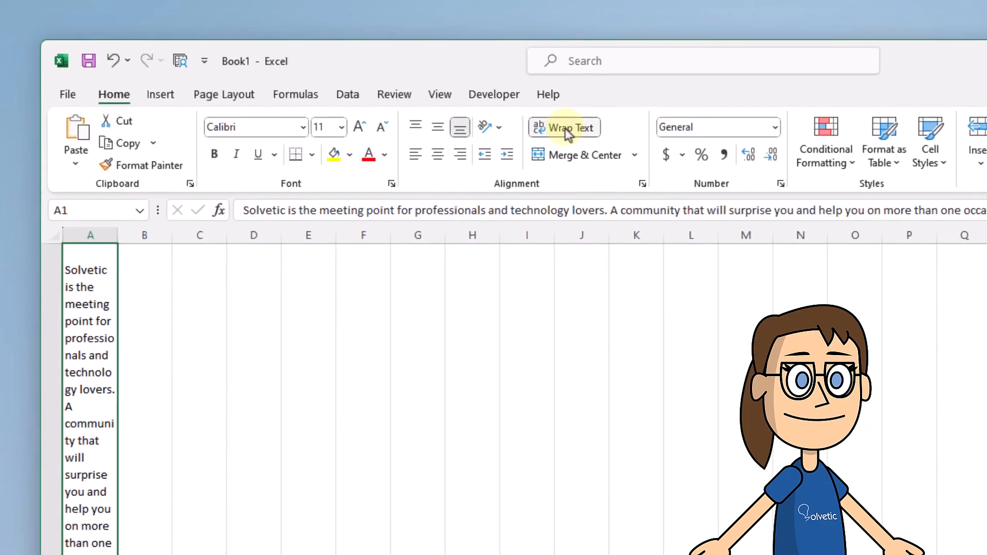